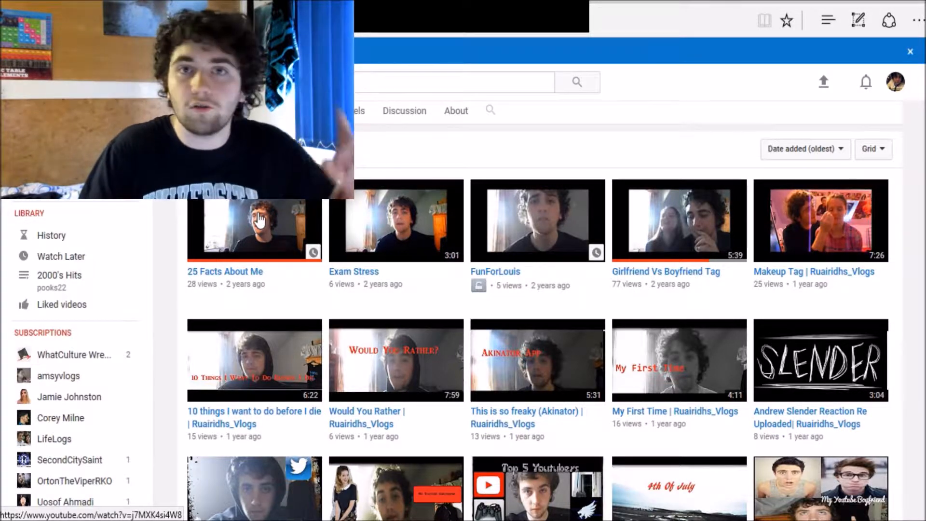
# - Play the '25 Facts About Me' video from the channel's Videos grid
pyautogui.click(254, 227)
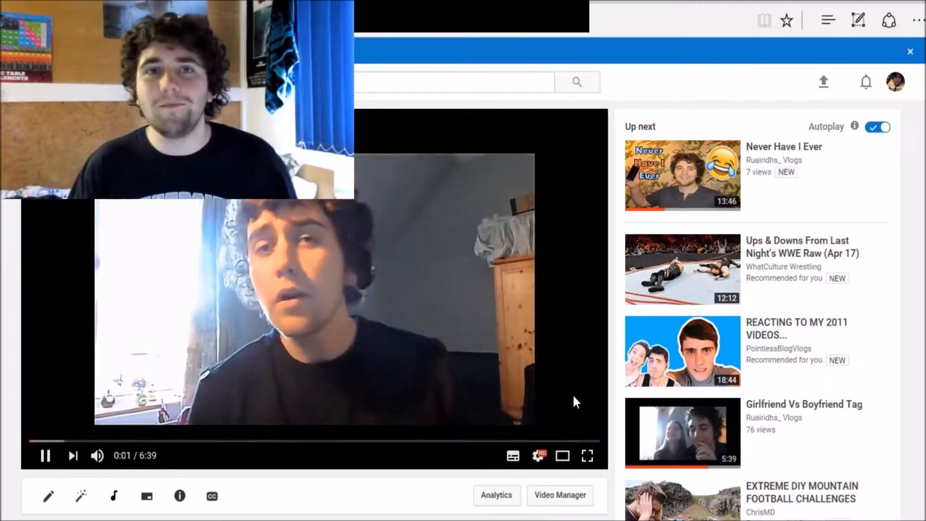
pyautogui.moveTo(97, 455)
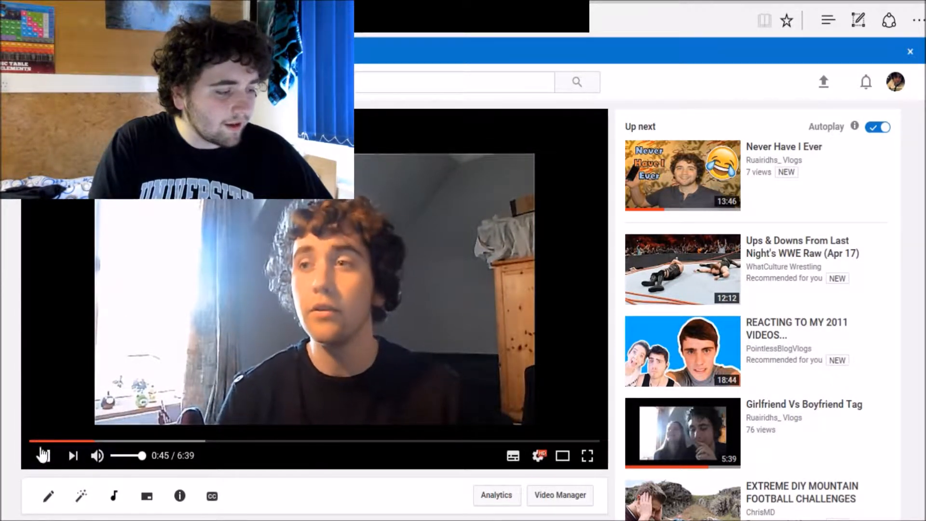
pyautogui.click(44, 455)
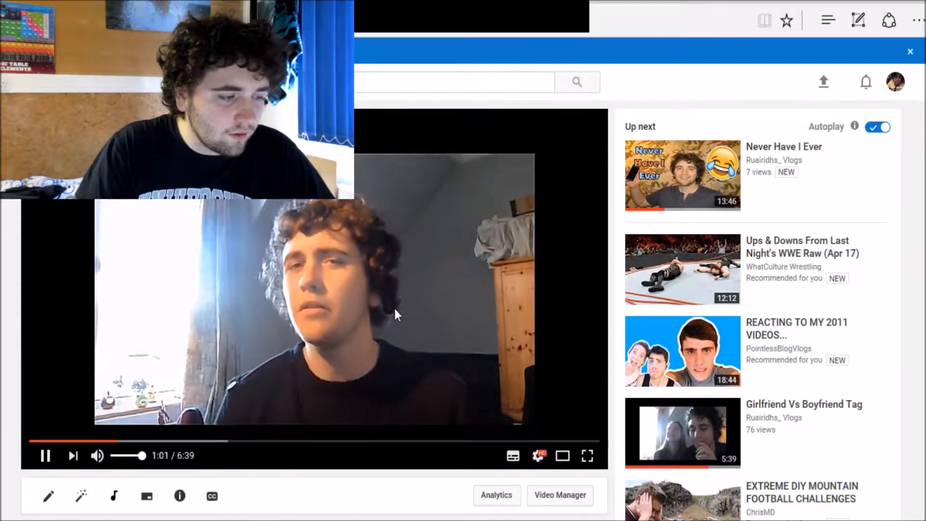
pyautogui.moveTo(366, 384)
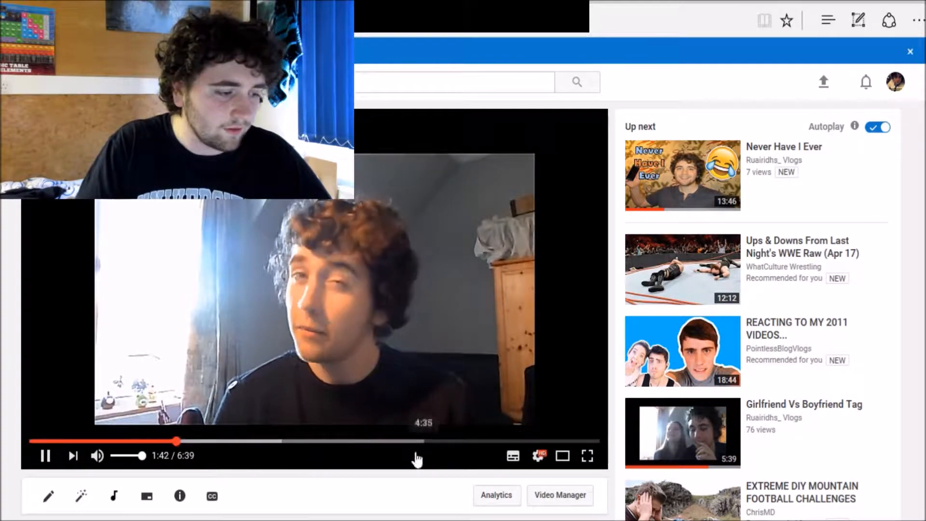
# - Skip '25 Facts About Me' ahead to about 4:35, then go back to the Videos grid
pyautogui.click(419, 440)
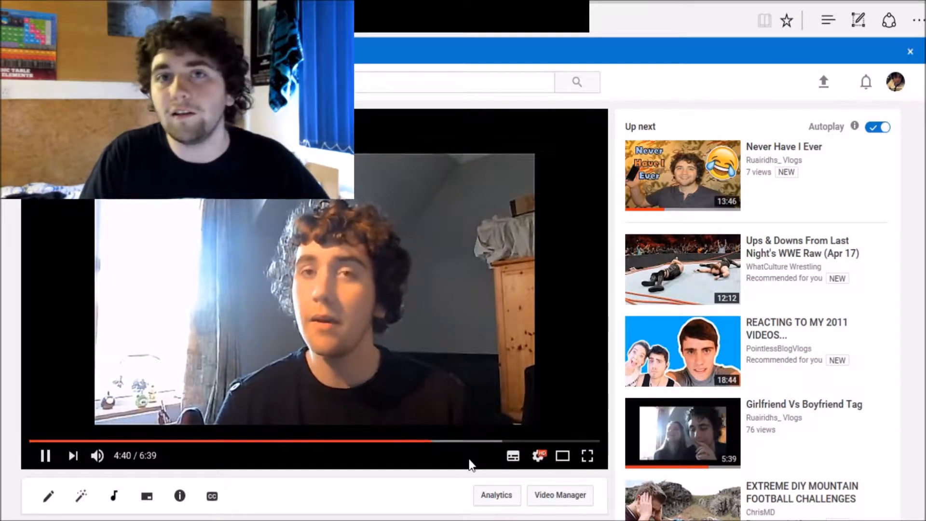
pyautogui.click(584, 439)
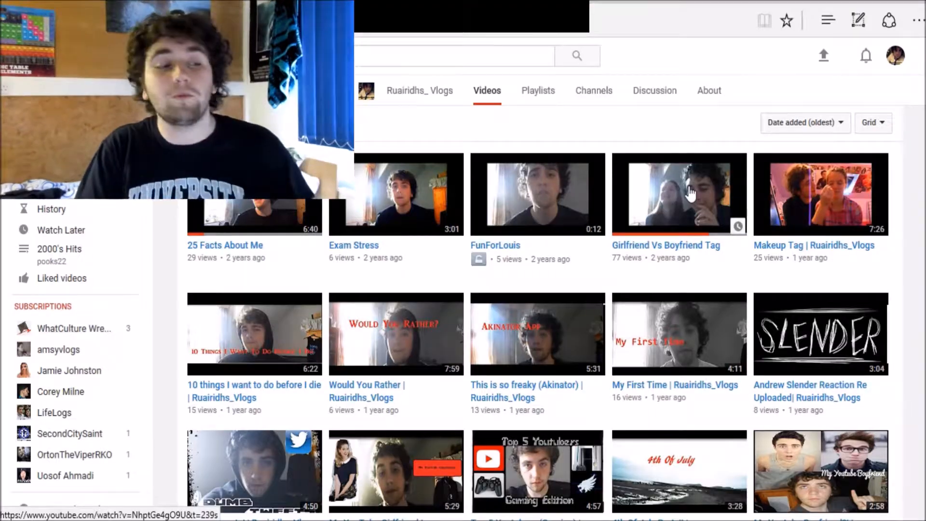
# - Open 'Girlfriend Vs Boyfriend Tag', restart it near the beginning, and scroll to its description
pyautogui.click(679, 195)
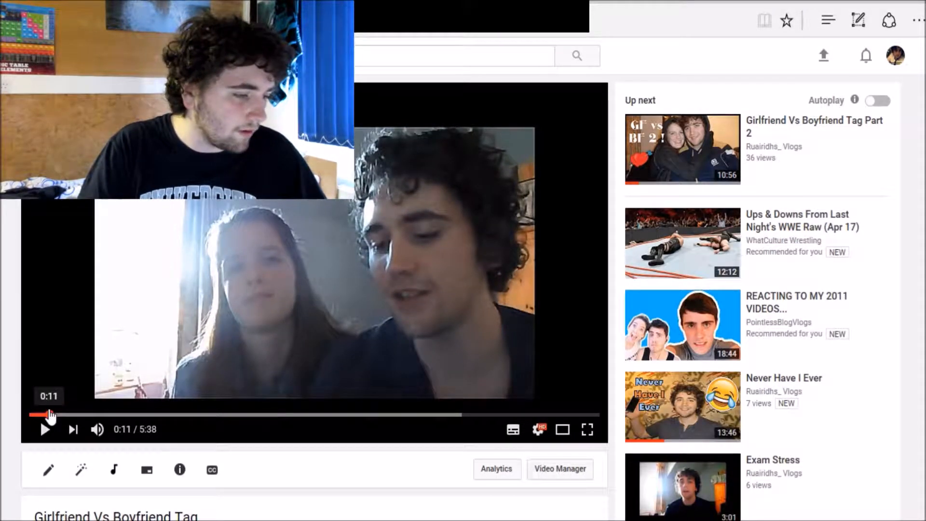
pyautogui.click(46, 430)
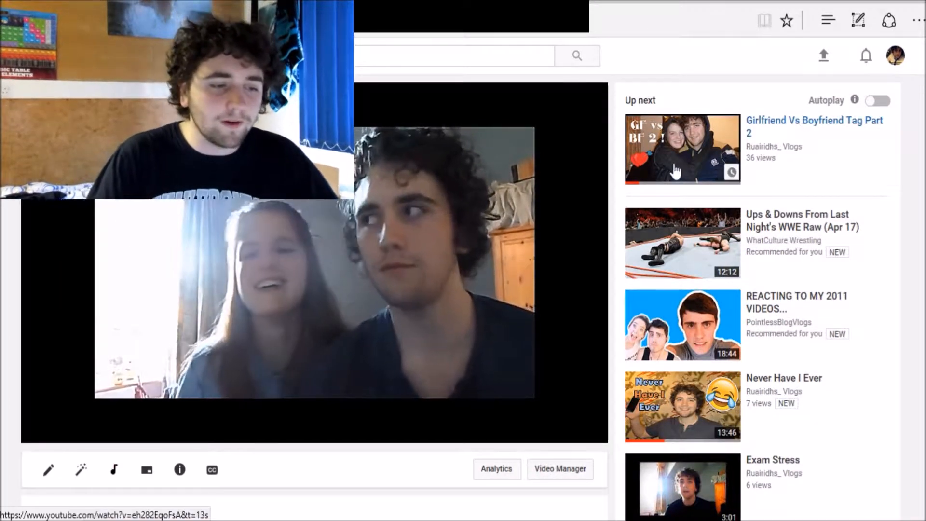
pyautogui.scroll(-3)
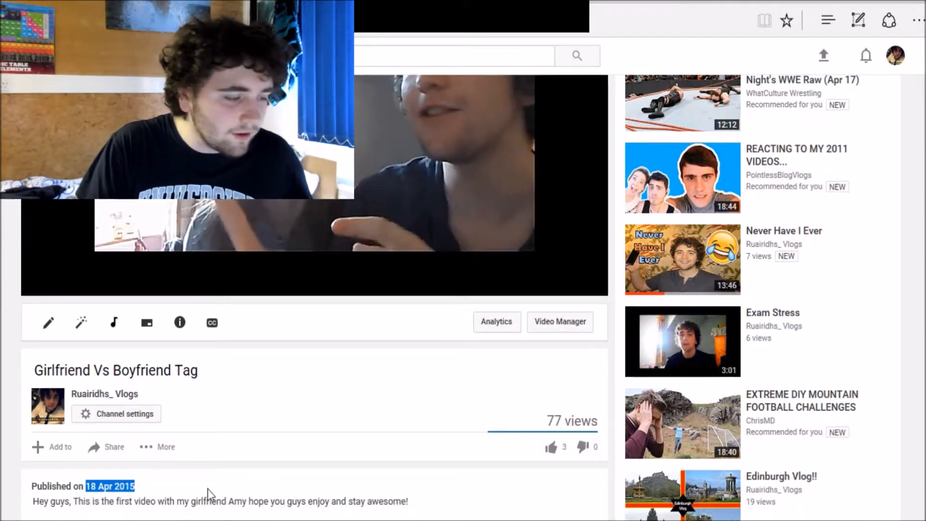
# - Scroll the 'Girlfriend Vs Boyfriend Tag' page while playback nears four minutes
pyautogui.scroll(-3)
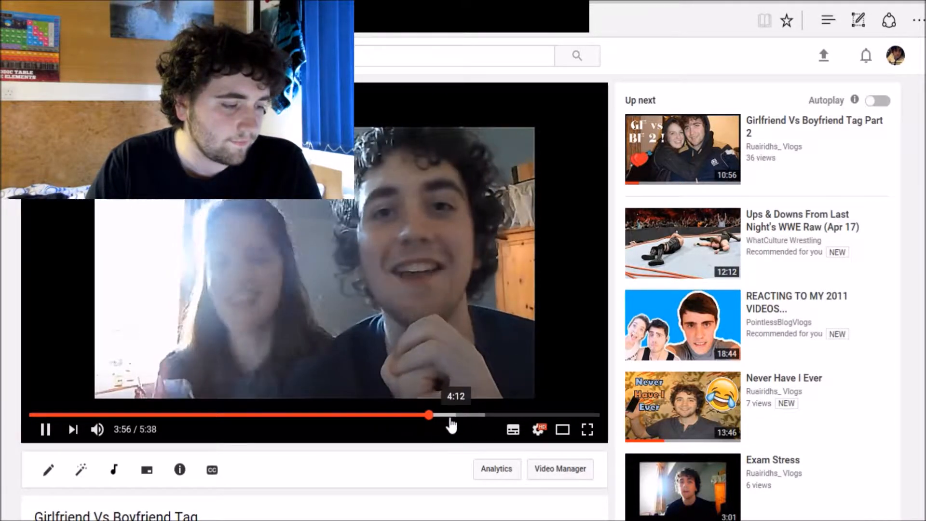
# - Rewind to the Thug Life moment near 3:49, resume playback, then scroll on
pyautogui.moveTo(430, 415); pyautogui.dragTo(411, 415)
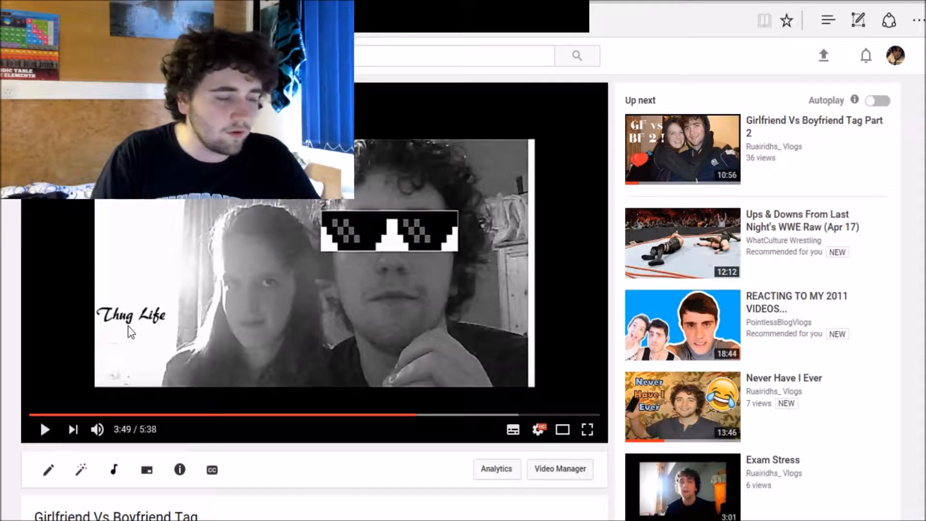
pyautogui.moveTo(578, 307)
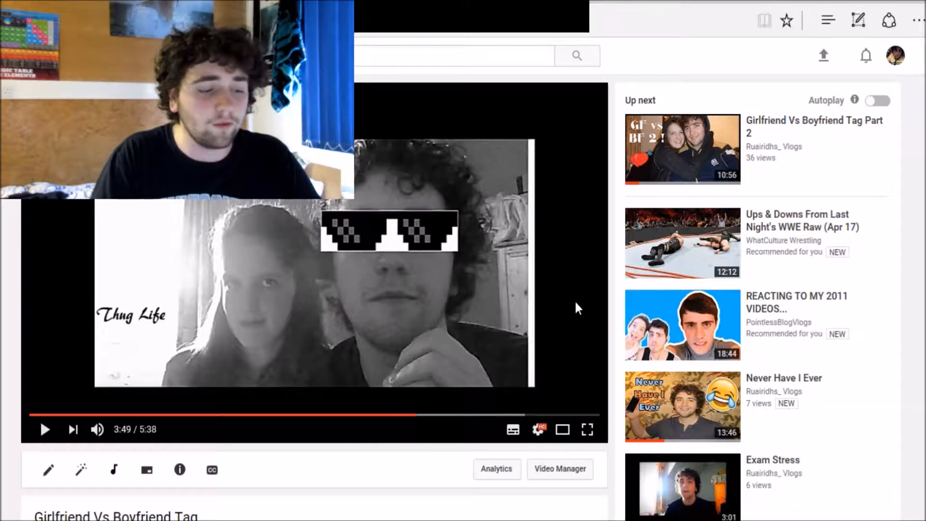
pyautogui.click(44, 429)
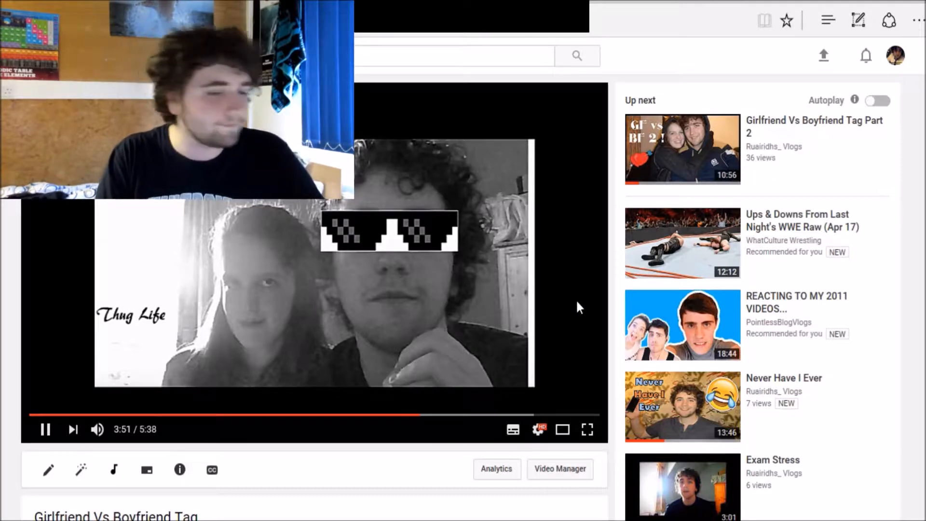
pyautogui.scroll(-3)
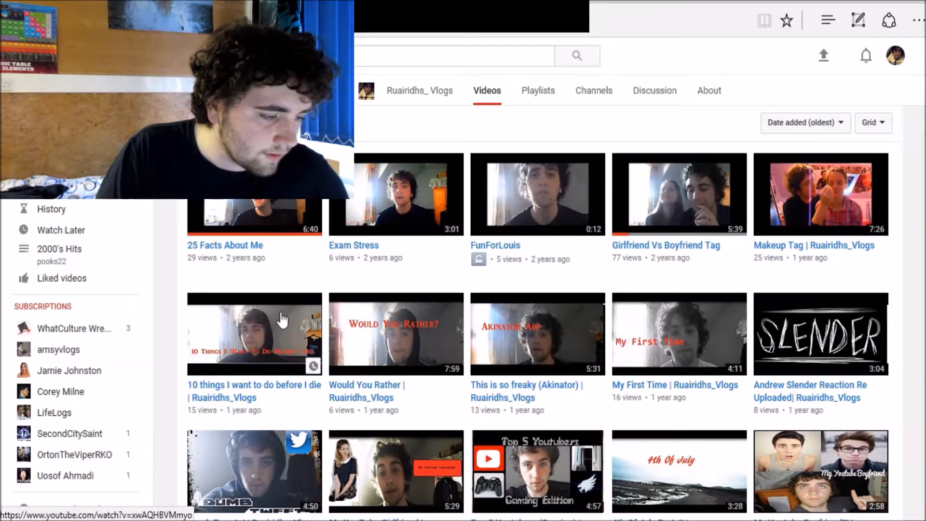
# - Scroll the Videos grid down to the rows starting at '10 things I want to do before I die'
pyautogui.scroll(-3)
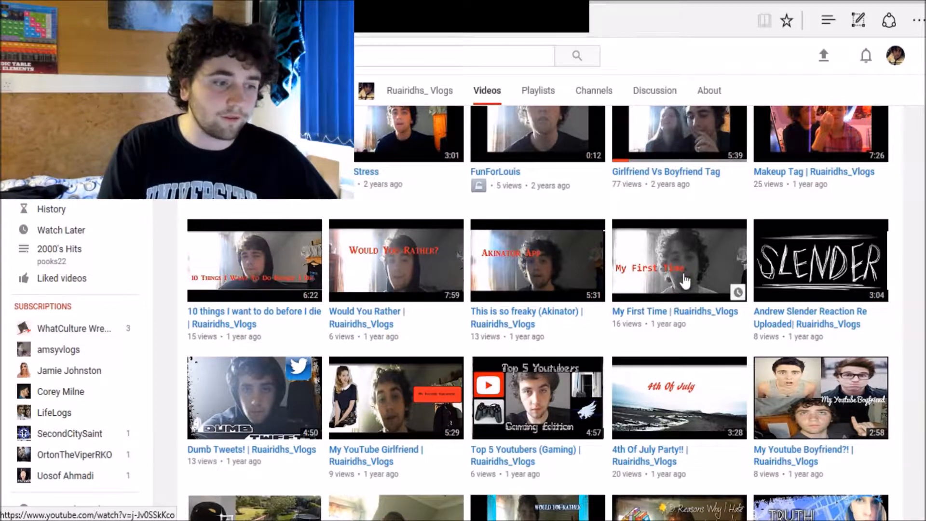
pyautogui.click(678, 261)
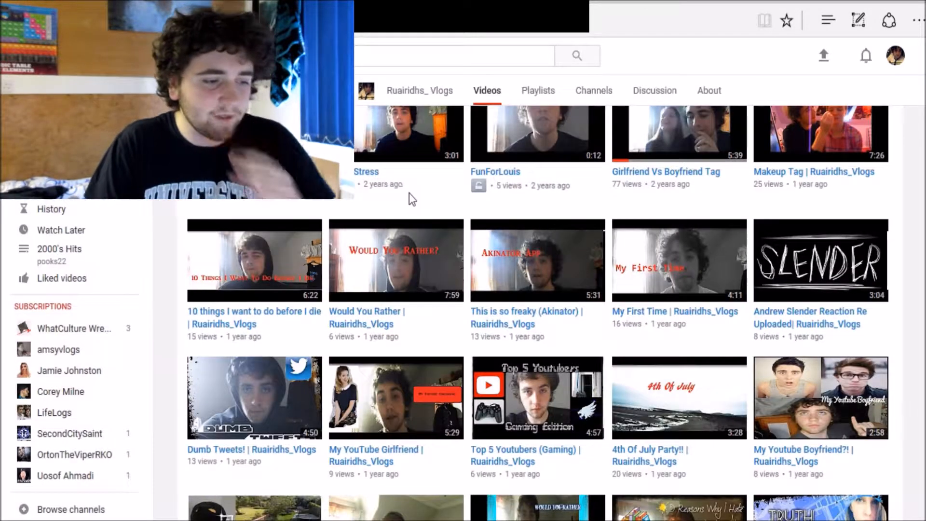
pyautogui.moveTo(482, 290)
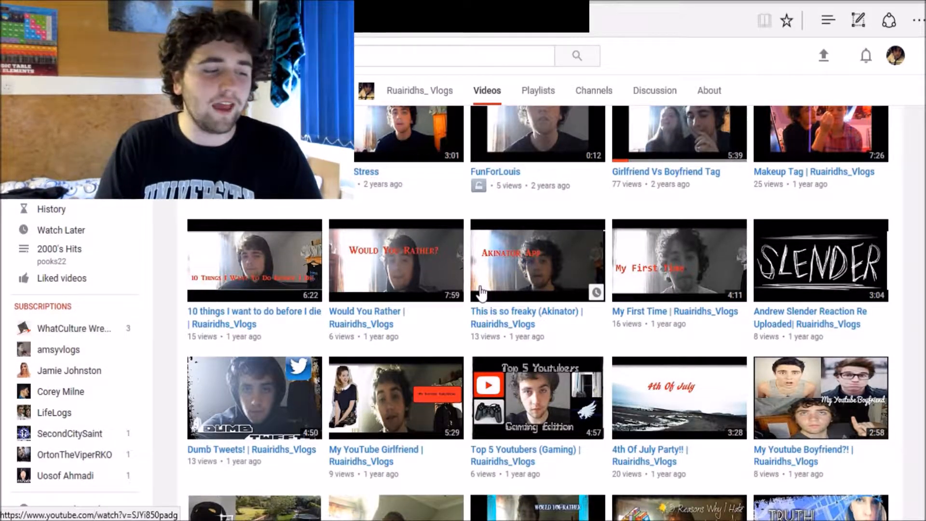
pyautogui.moveTo(699, 285)
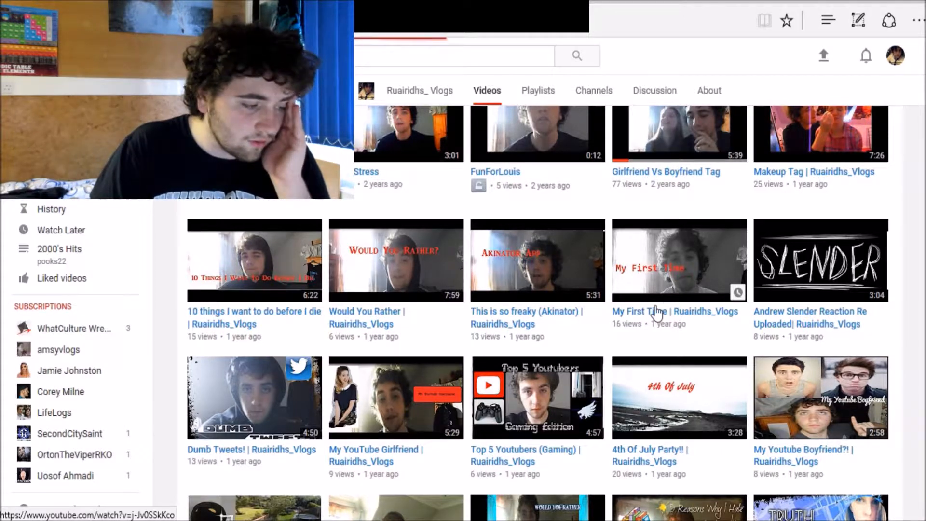
# - Play the 'My First Time | Ruairidhs_Vlogs' video
pyautogui.click(678, 260)
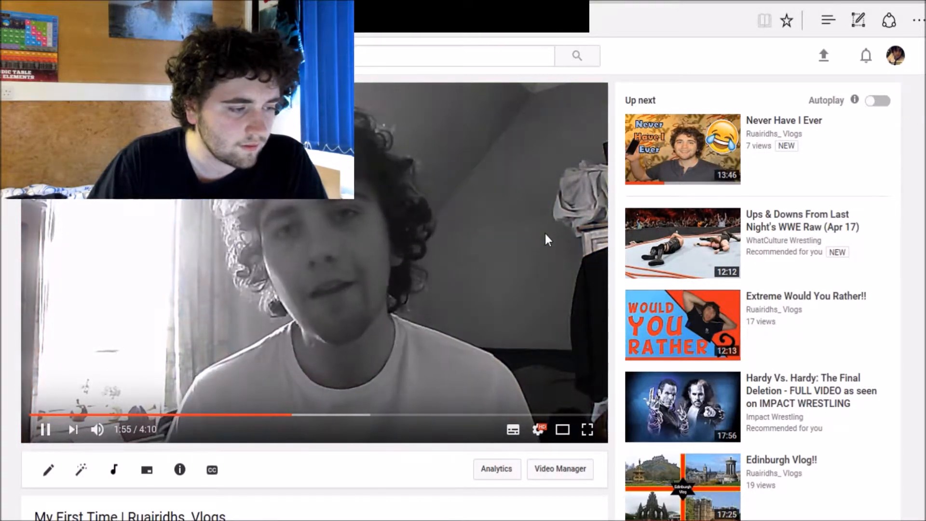
pyautogui.moveTo(494, 264)
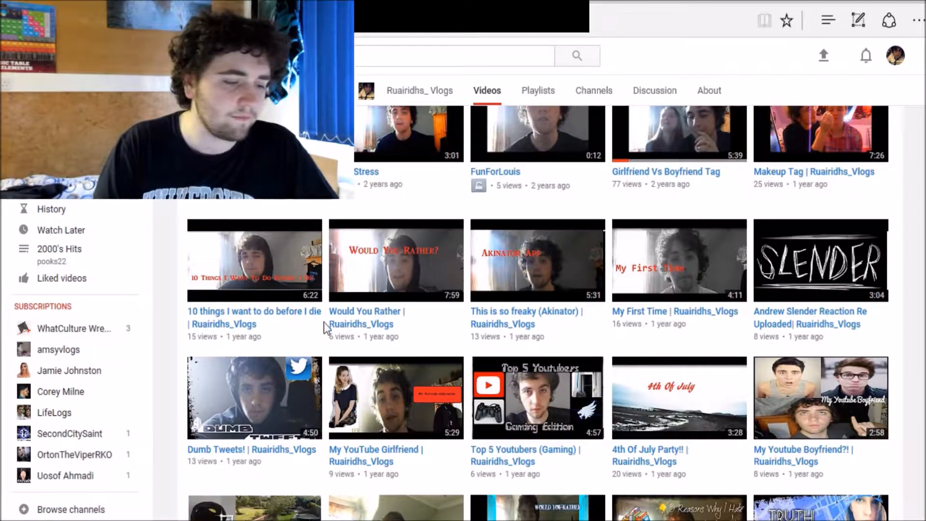
# - Scroll further down the grid and open 'Truth or Dare w/Amsyvlogs'
pyautogui.scroll(-3)
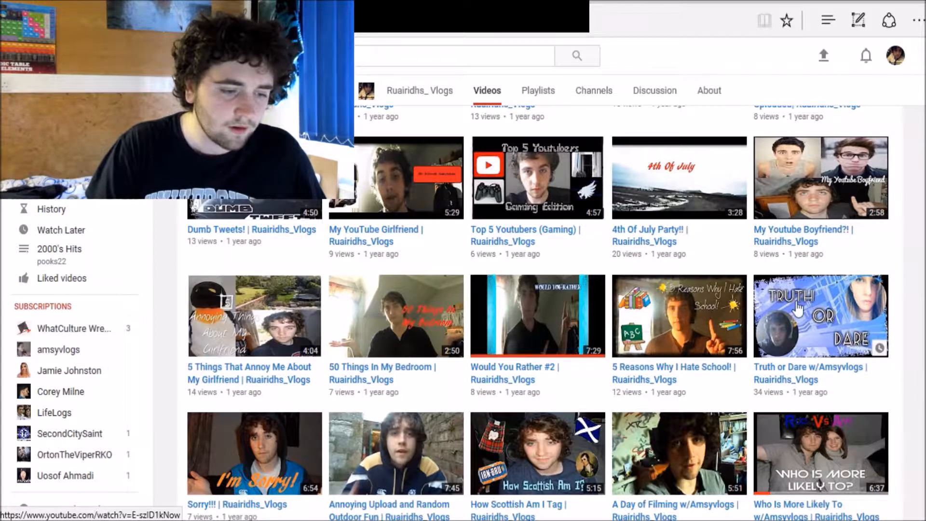
pyautogui.click(820, 316)
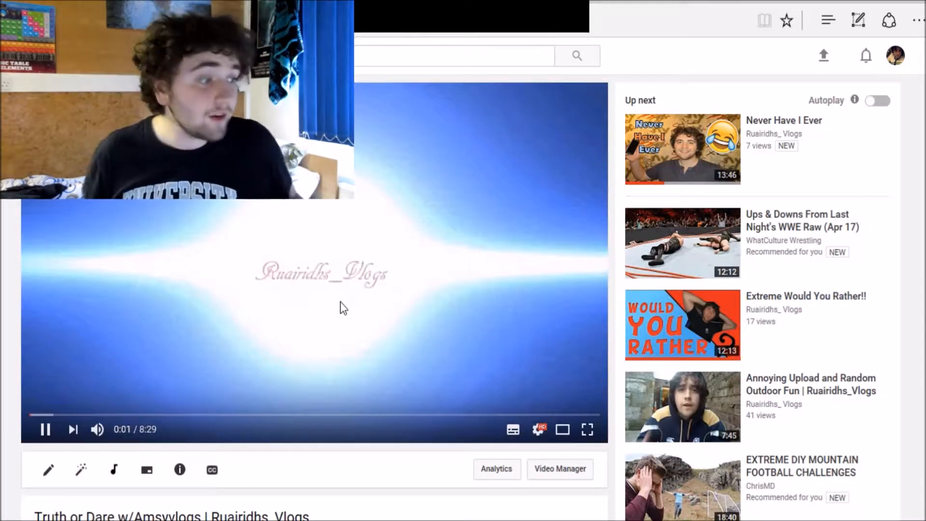
pyautogui.moveTo(466, 217)
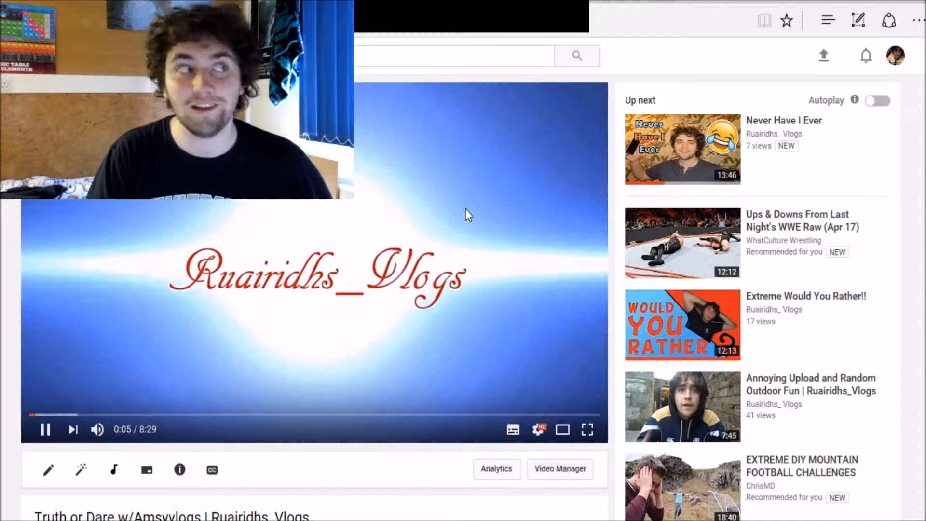
pyautogui.scroll(-3)
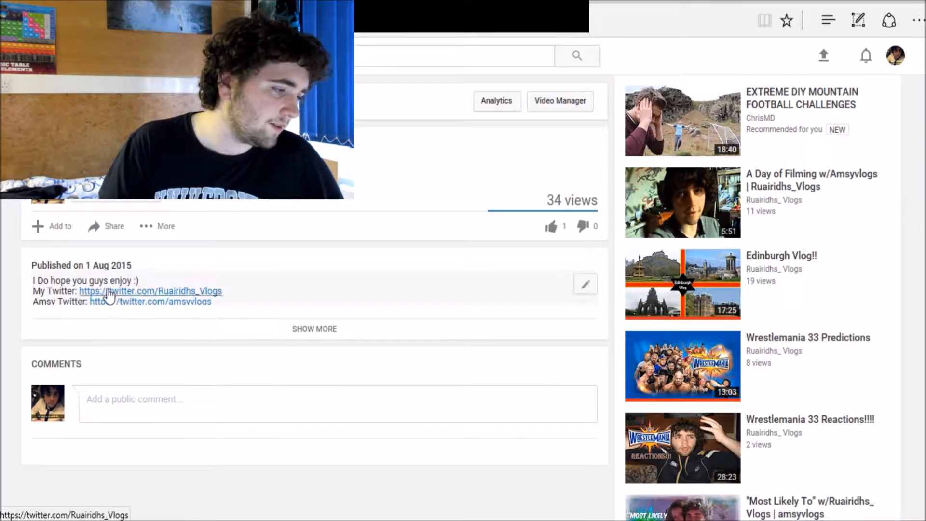
pyautogui.moveTo(257, 312)
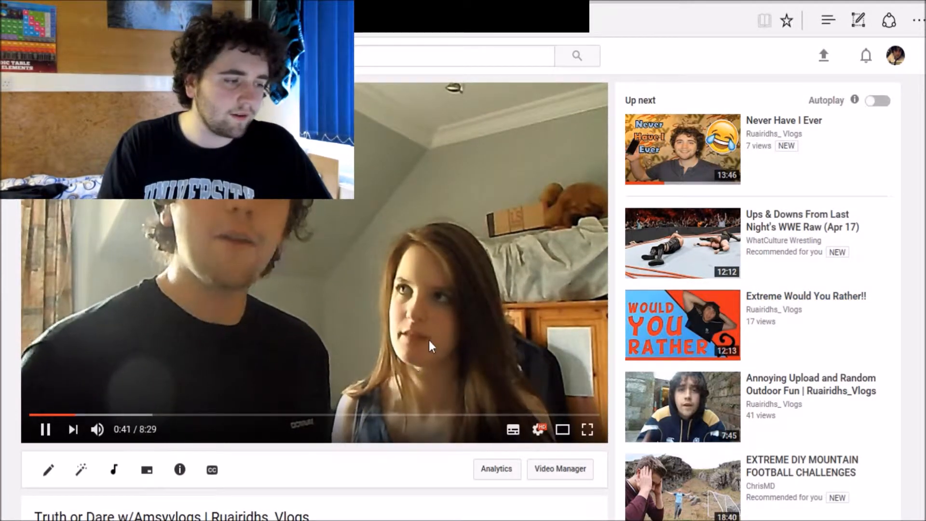
pyautogui.moveTo(97, 429)
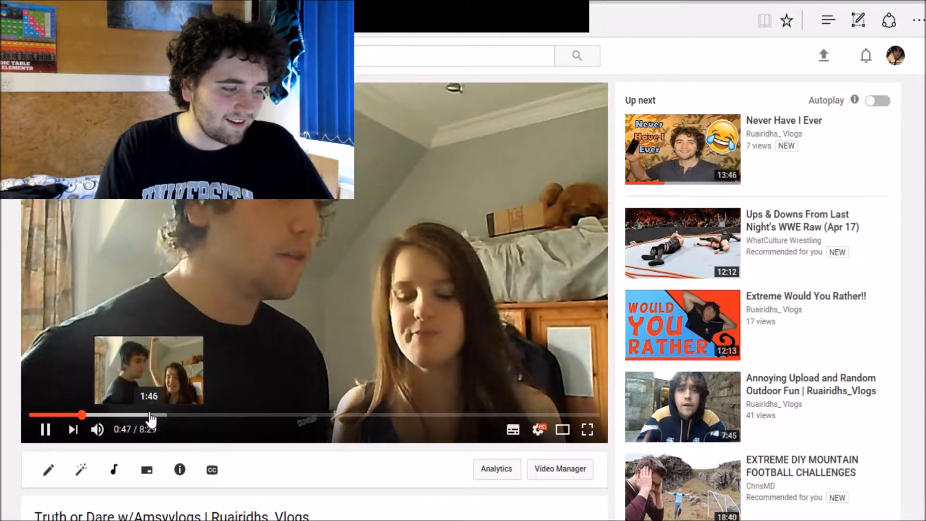
# - Seek forward to later moments in the Truth or Dare vlog
pyautogui.click(151, 413)
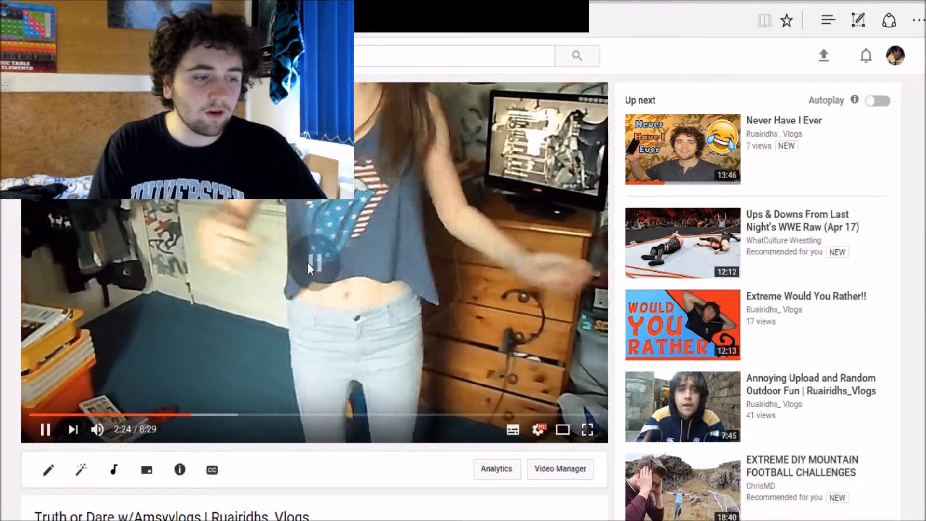
pyautogui.click(315, 266)
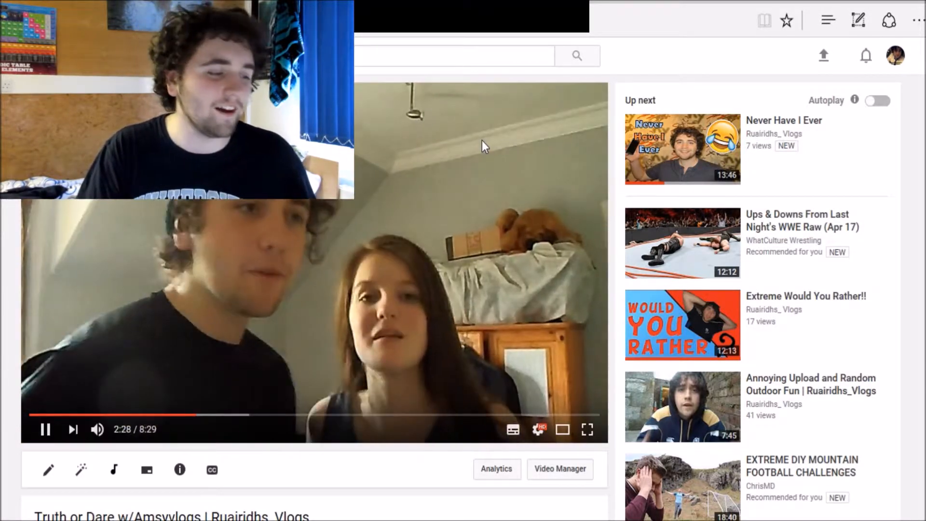
pyautogui.moveTo(372, 415)
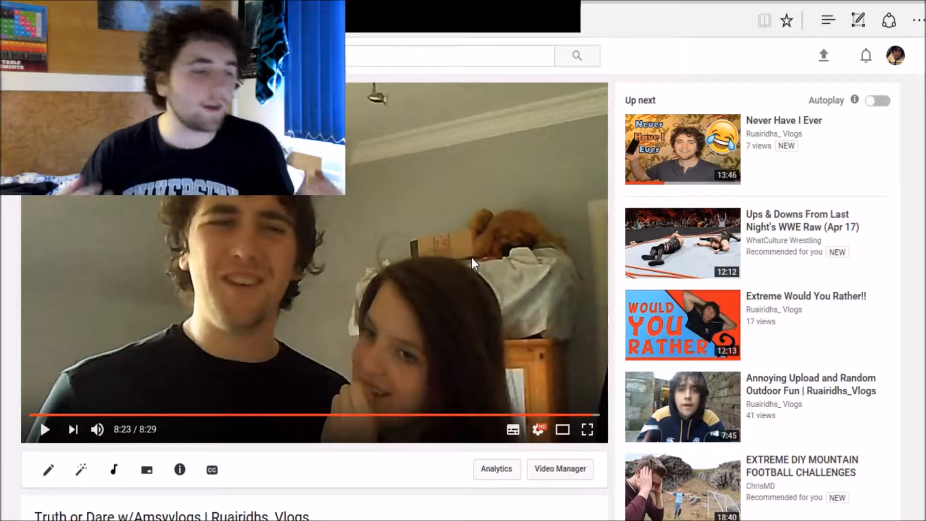
pyautogui.moveTo(339, 229)
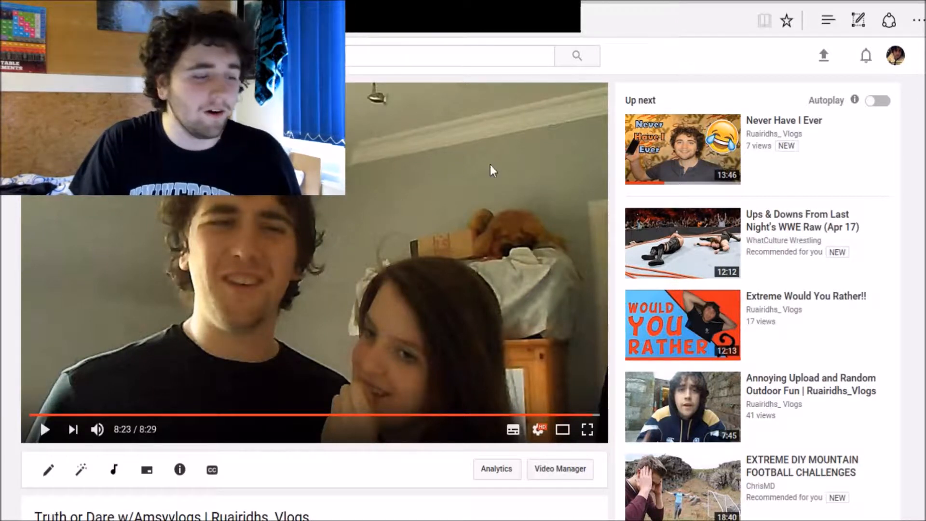
# - Scroll the channel grid and play 'Annoying Upload and Random Outdoor Fun'
pyautogui.scroll(-3)
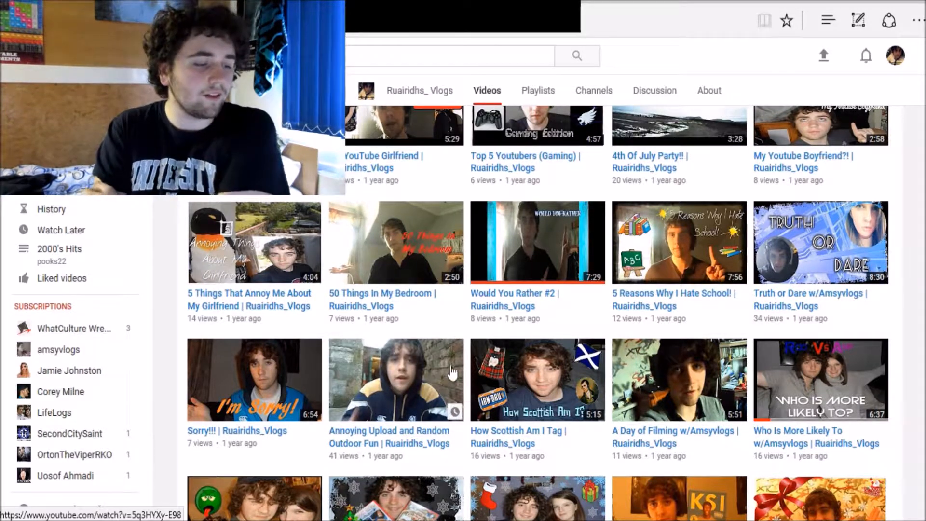
pyautogui.scroll(-3)
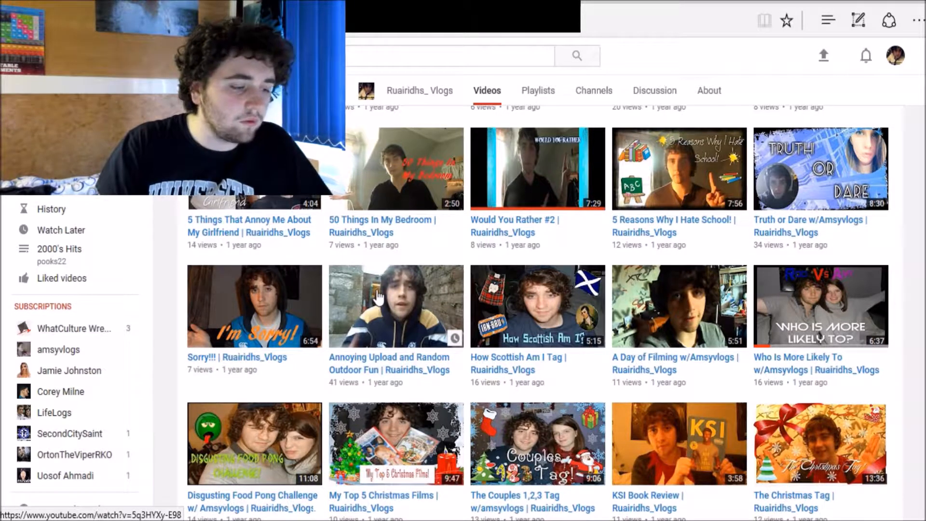
pyautogui.click(396, 306)
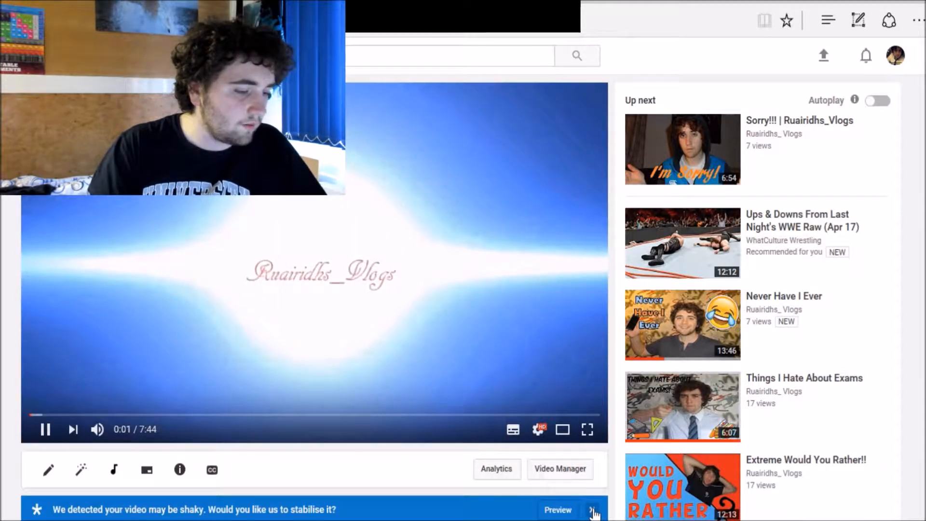
# - Close the shaky-video stabilisation banner and scroll down to the description
pyautogui.click(594, 510)
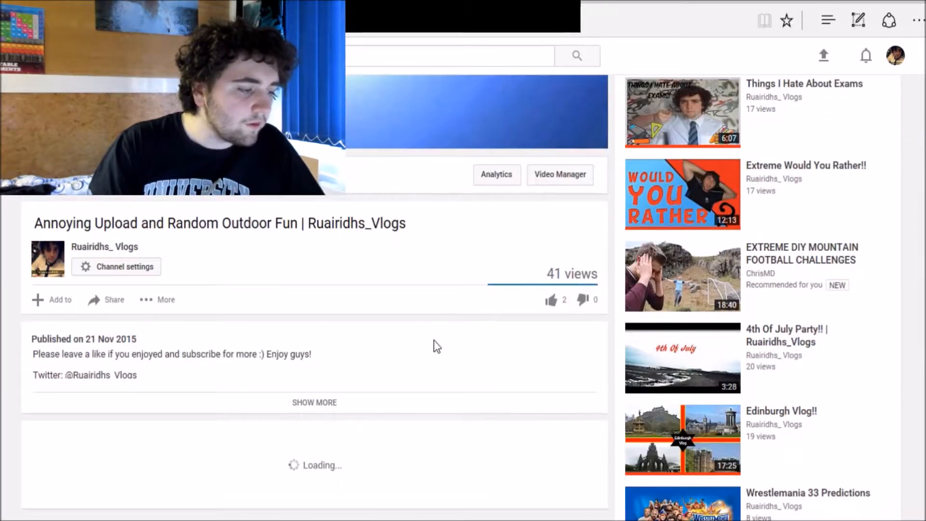
pyautogui.scroll(-3)
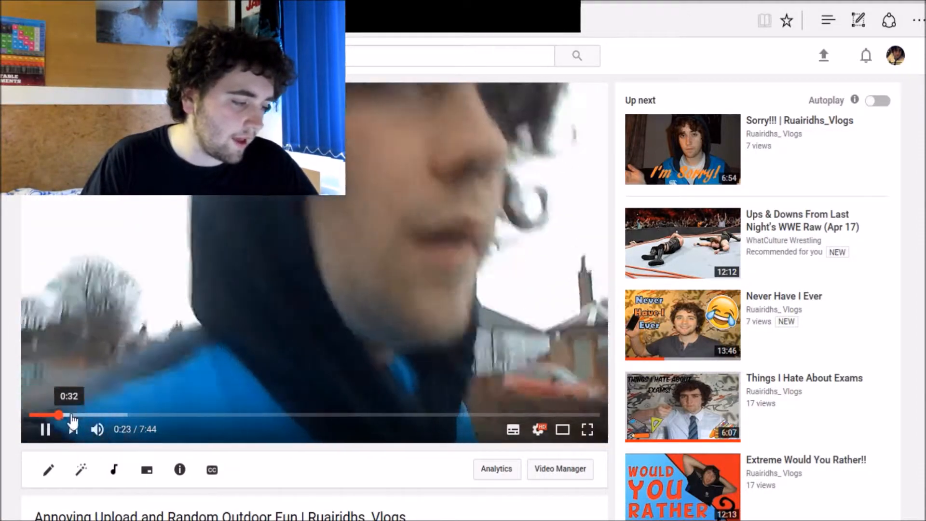
# - Scrub through 'Annoying Upload and Random Outdoor Fun' to about six and a half minutes
pyautogui.moveTo(60, 414); pyautogui.dragTo(116, 415)
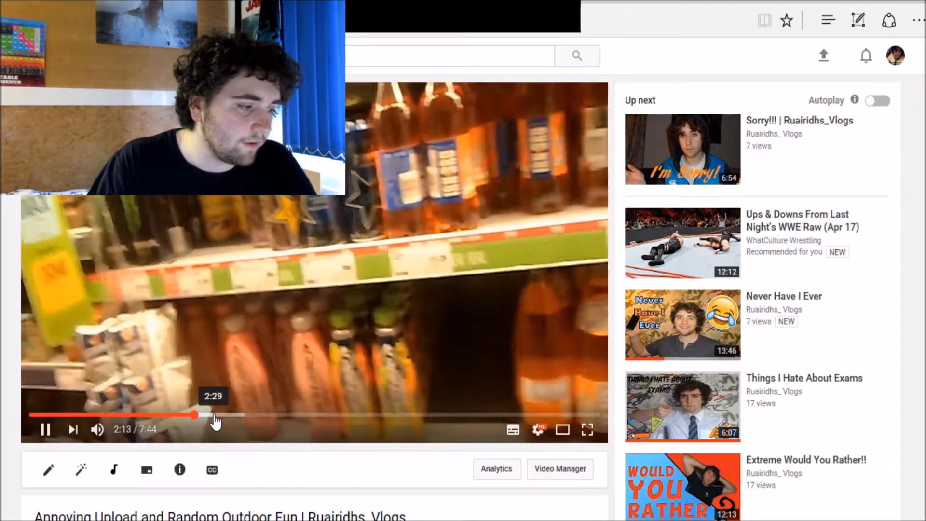
pyautogui.click(216, 415)
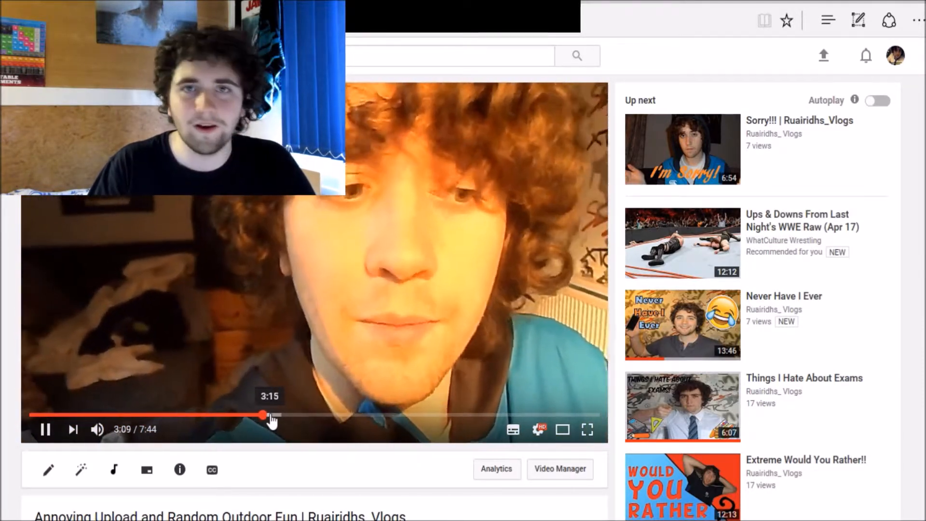
pyautogui.moveTo(263, 415); pyautogui.dragTo(330, 415)
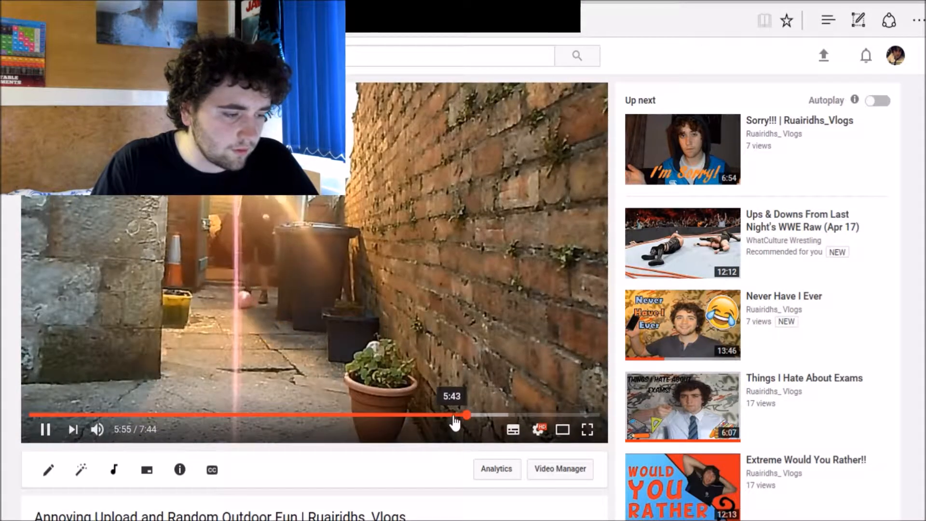
pyautogui.moveTo(467, 416); pyautogui.dragTo(443, 415)
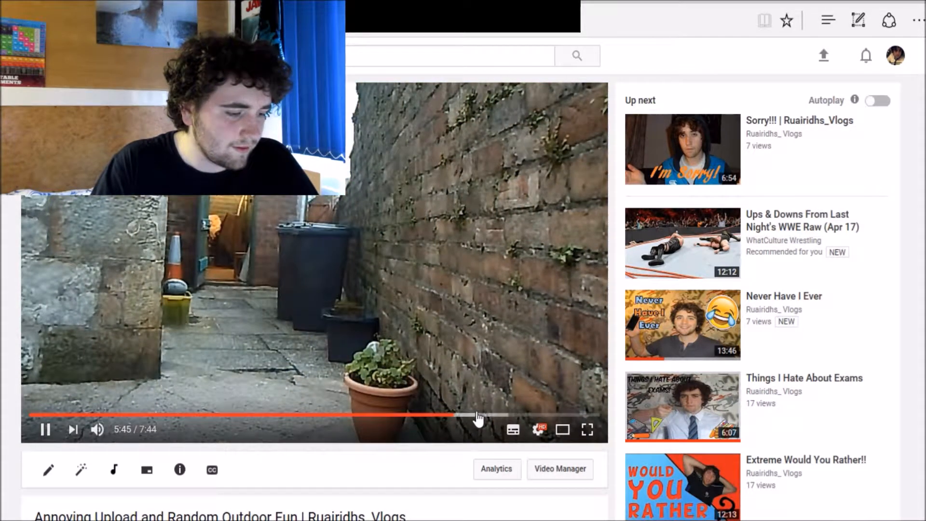
pyautogui.click(478, 415)
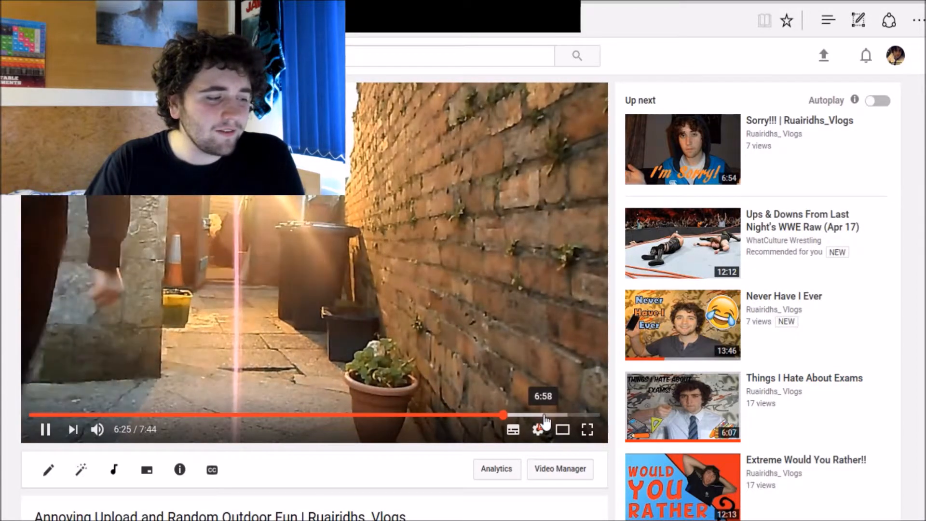
pyautogui.click(558, 414)
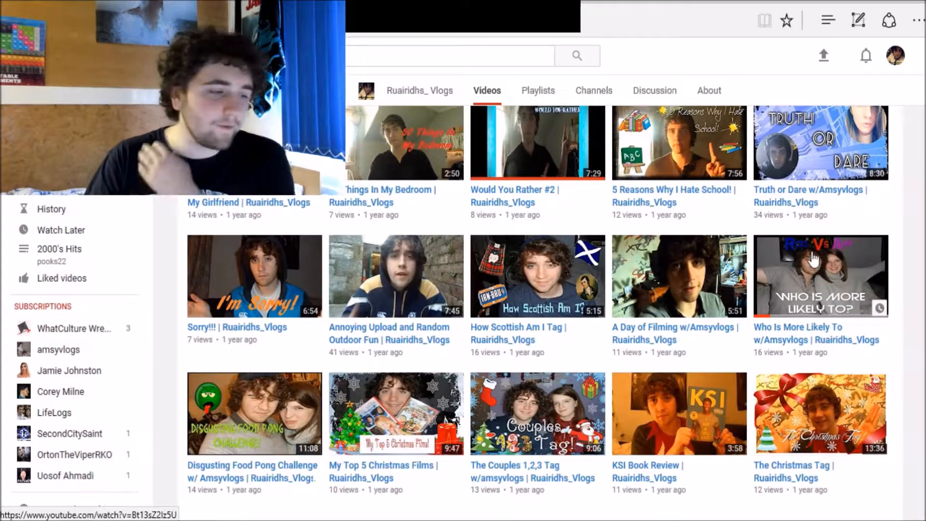
# - Scroll the Videos grid and open 'The Couples 1,2,3 Tag w/amsyvlogs'
pyautogui.scroll(-3)
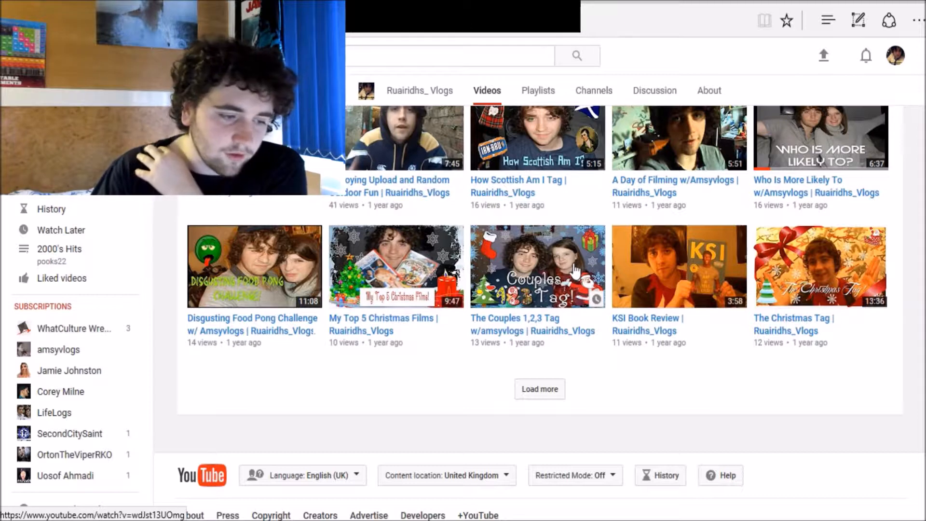
pyautogui.click(536, 266)
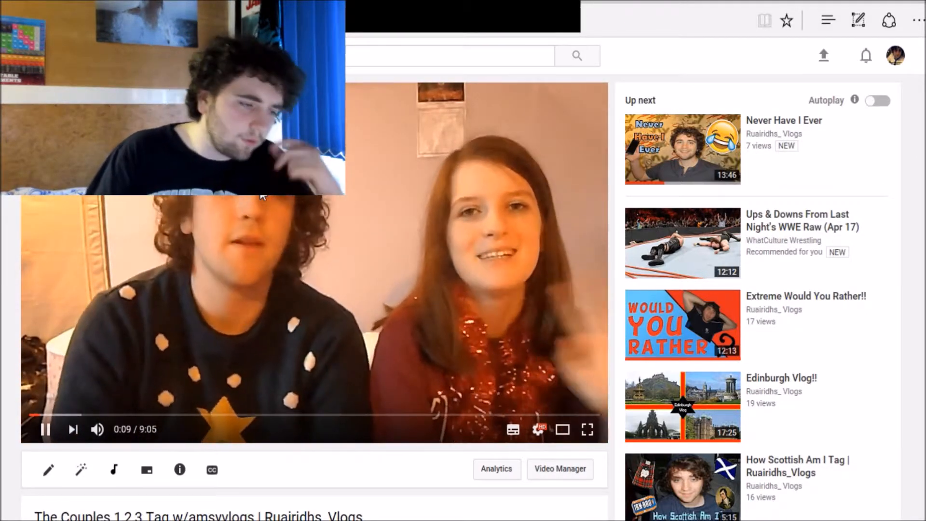
pyautogui.moveTo(98, 419)
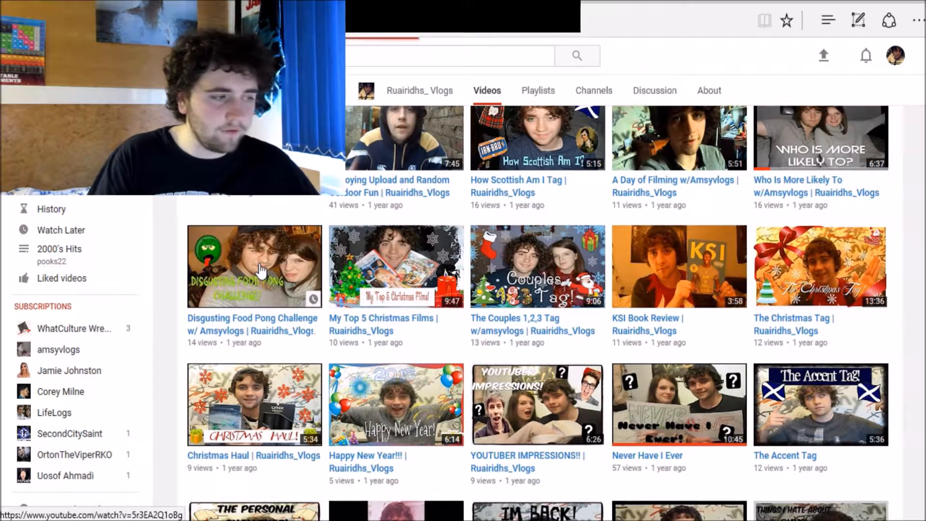
# - Open 'Disgusting Food Pong Challenge w/ Amsyvlogs' from the channel grid
pyautogui.click(254, 266)
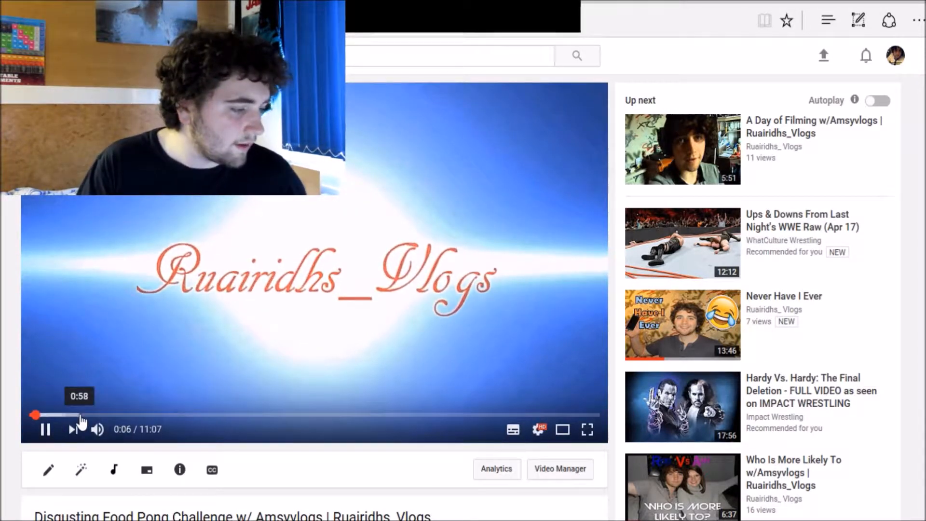
# - Seek Food Pong to 0:58, resume playback, then jump to about 2:17
pyautogui.click(129, 414)
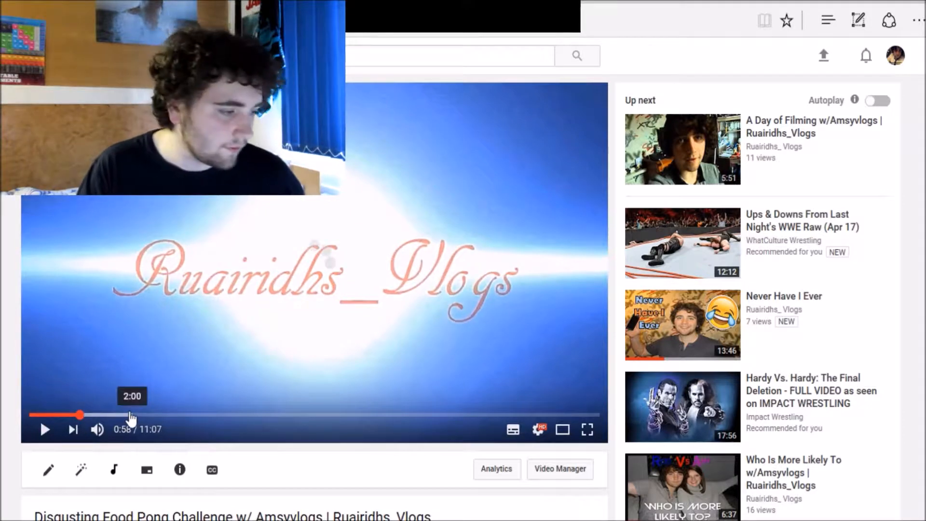
pyautogui.moveTo(89, 414)
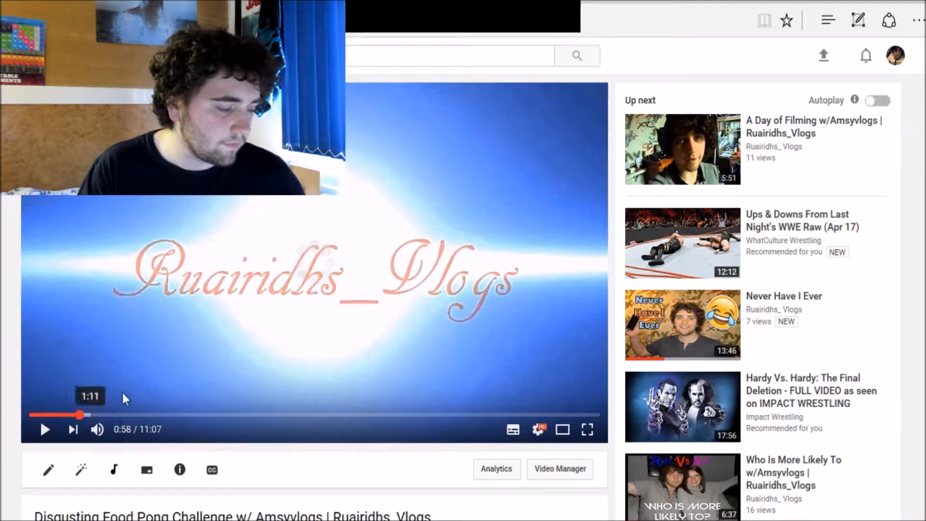
pyautogui.click(45, 429)
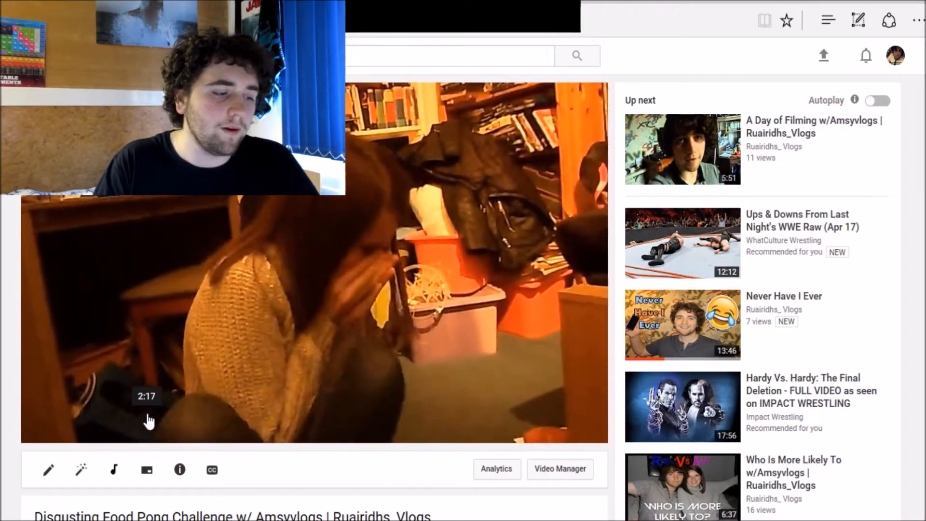
pyautogui.click(157, 414)
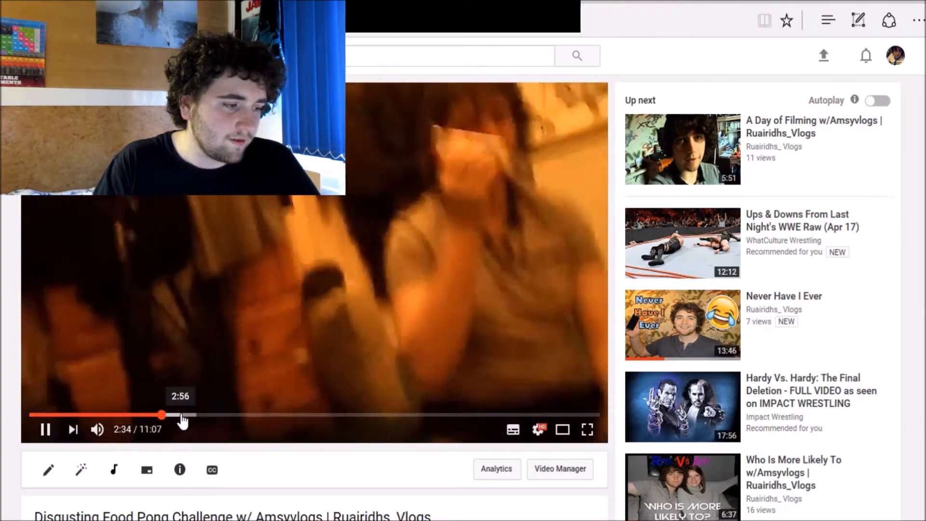
# - Scrub Food Pong to about 6:05, then 8:25 of 11:07, and pause
pyautogui.moveTo(161, 414); pyautogui.dragTo(184, 415)
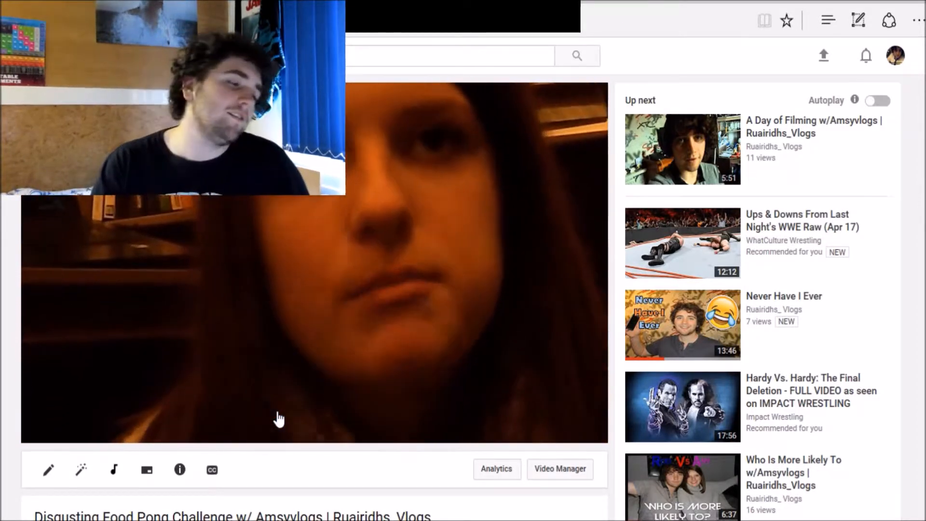
pyautogui.click(281, 415)
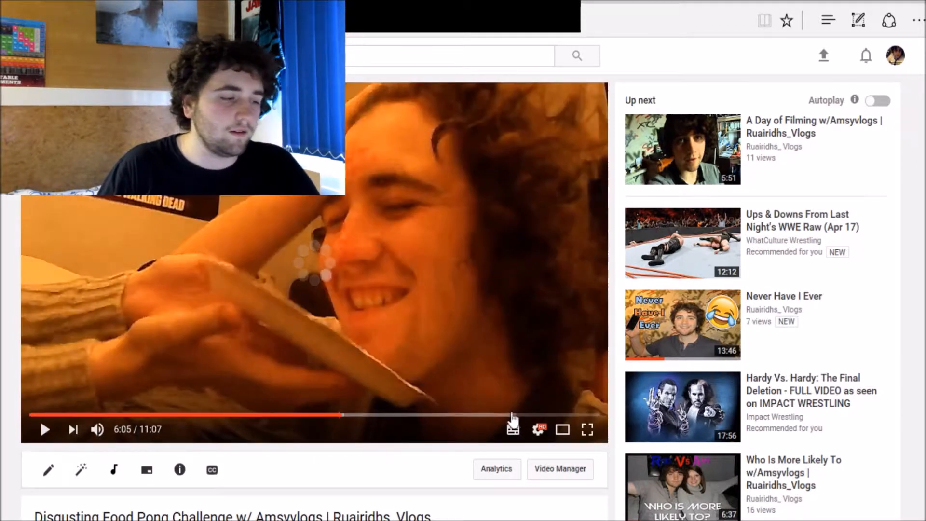
pyautogui.click(45, 430)
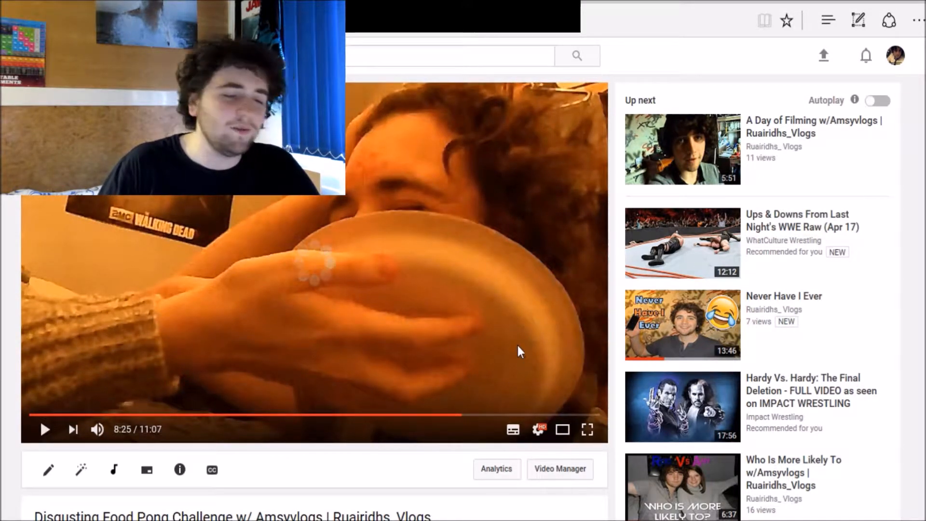
# - Rewind Food Pong from 8:25 to about 8:04 and play briefly
pyautogui.click(45, 429)
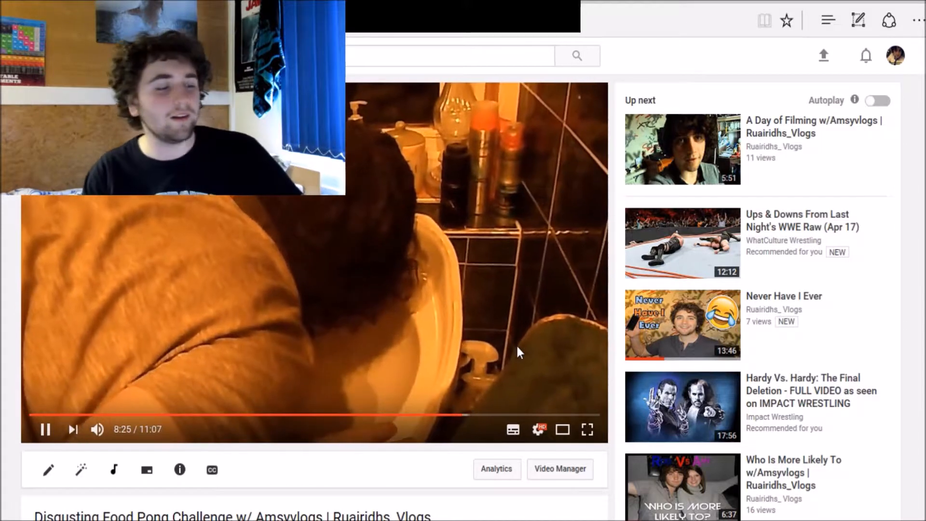
pyautogui.click(454, 415)
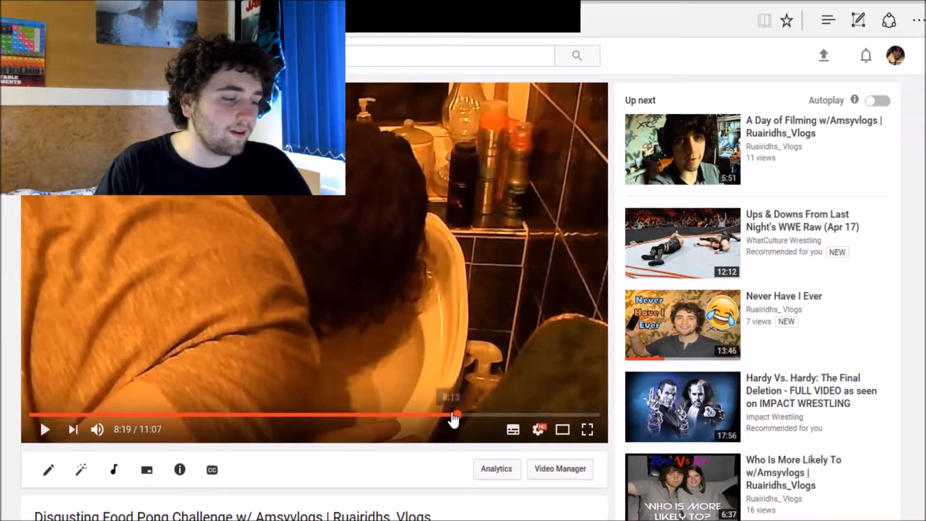
pyautogui.click(455, 415)
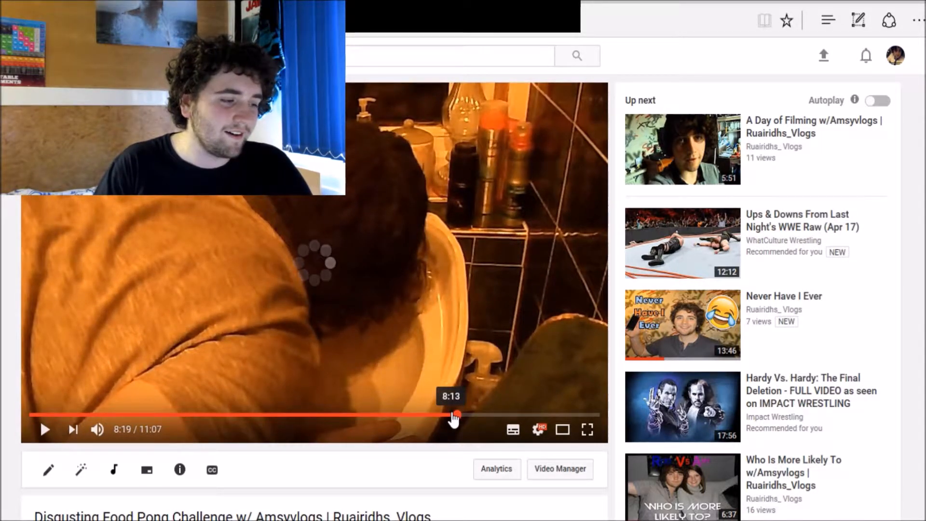
pyautogui.click(45, 429)
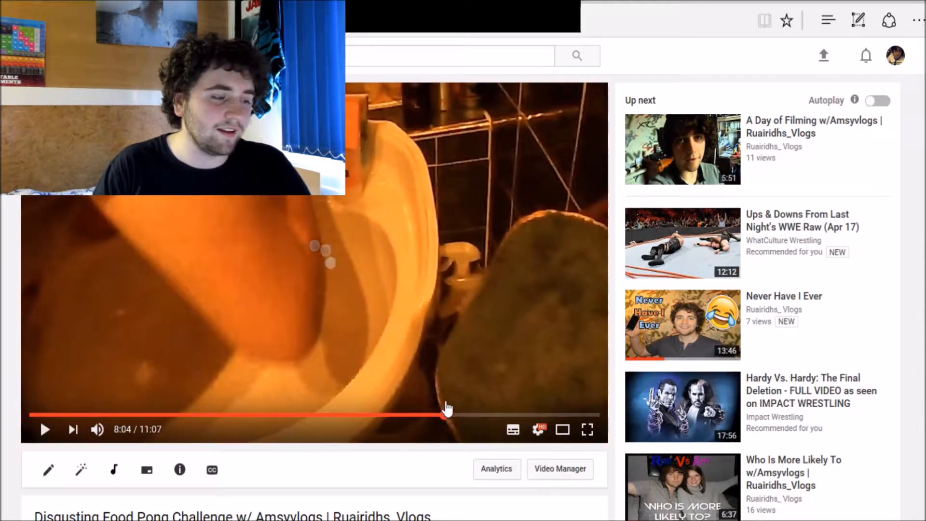
pyautogui.click(445, 415)
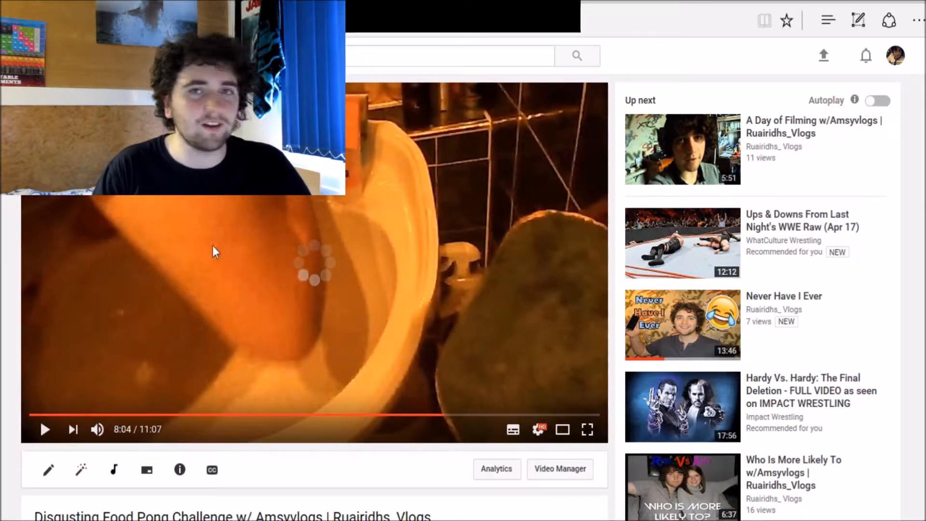
pyautogui.click(45, 429)
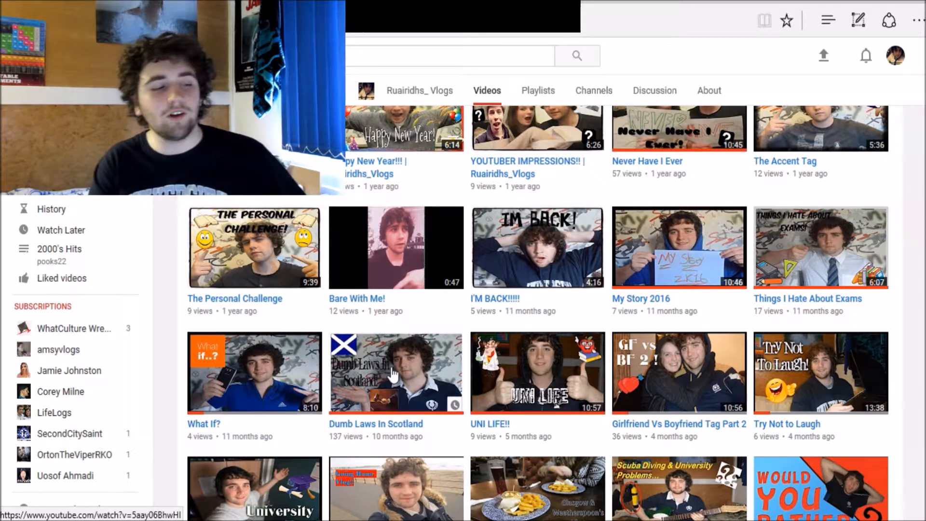
# - Open 'Dumb Laws In Scotland' from the channel's Videos grid
pyautogui.click(395, 373)
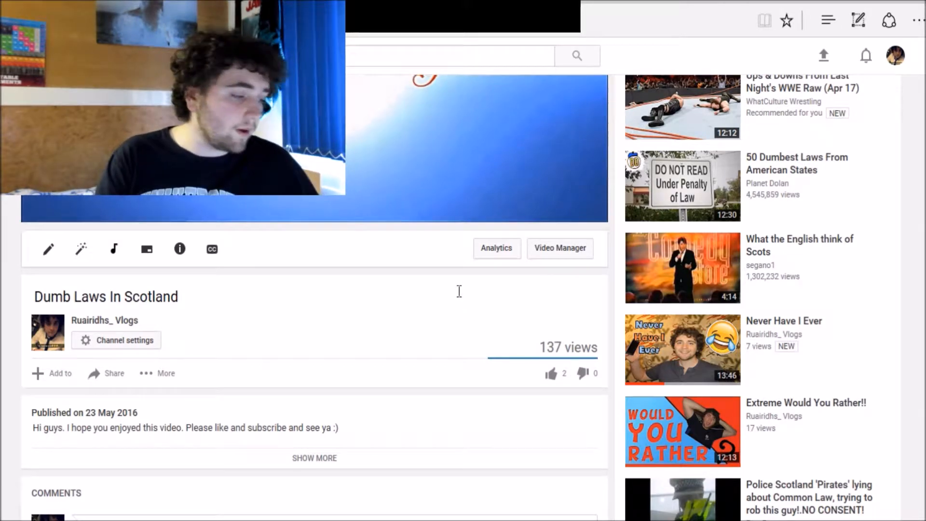
# - Skip 'Dumb Laws In Scotland' ahead to about 4:39 of 5:54
pyautogui.scroll(-3)
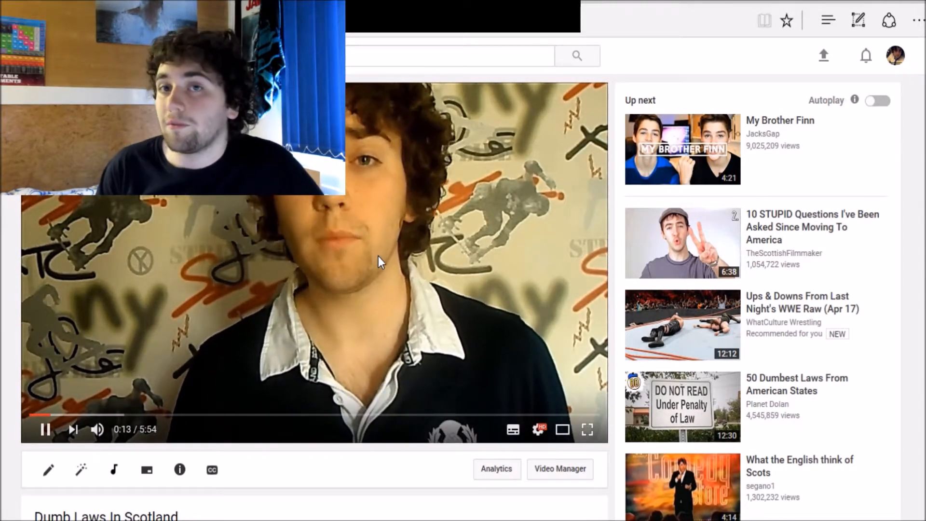
pyautogui.moveTo(301, 384)
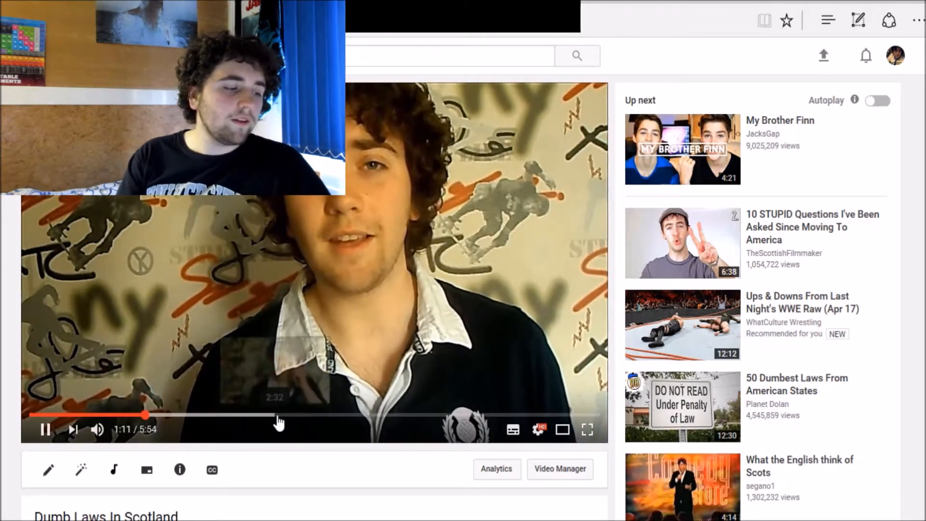
pyautogui.click(278, 415)
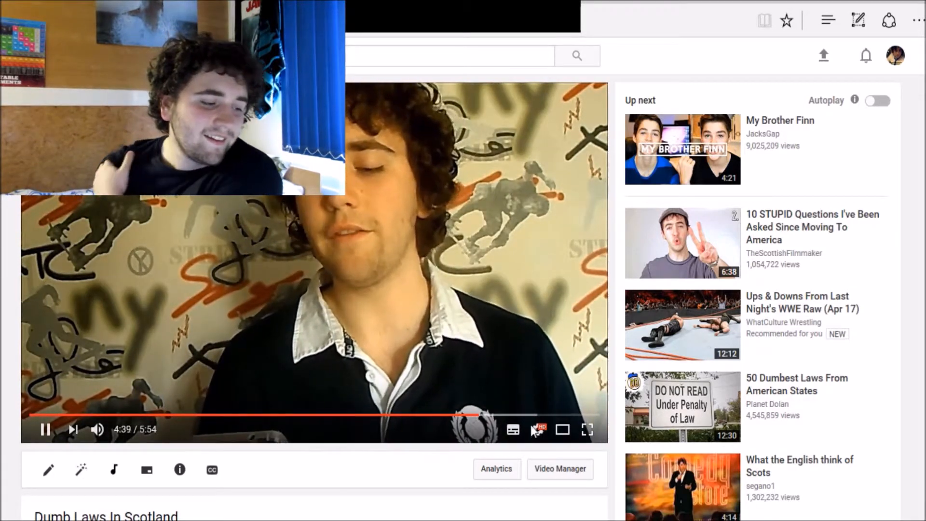
pyautogui.moveTo(512, 429)
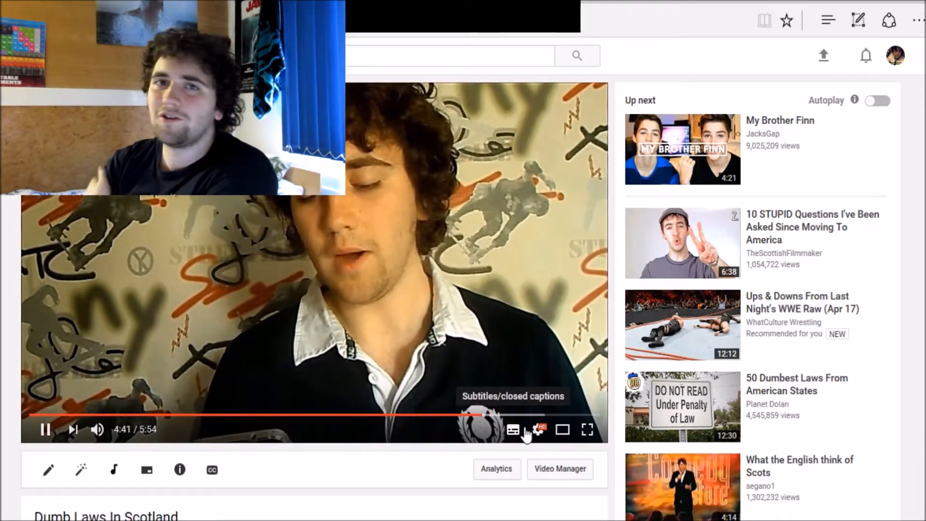